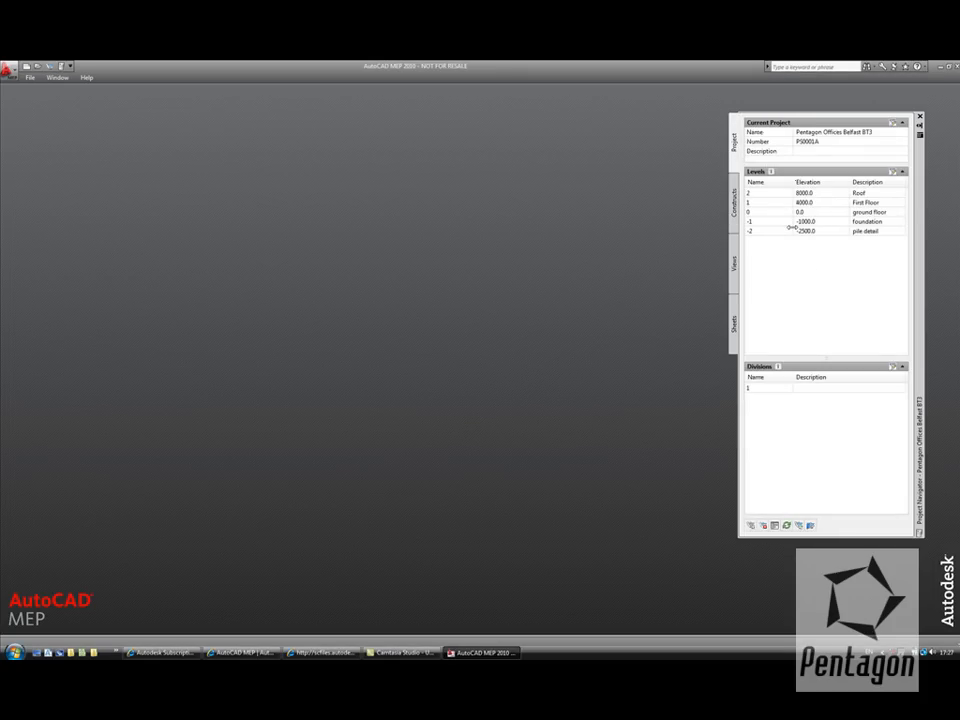
- Browse the Pentagon office project's views, sheets and constructs in Project Navigator
left_click(736, 210)
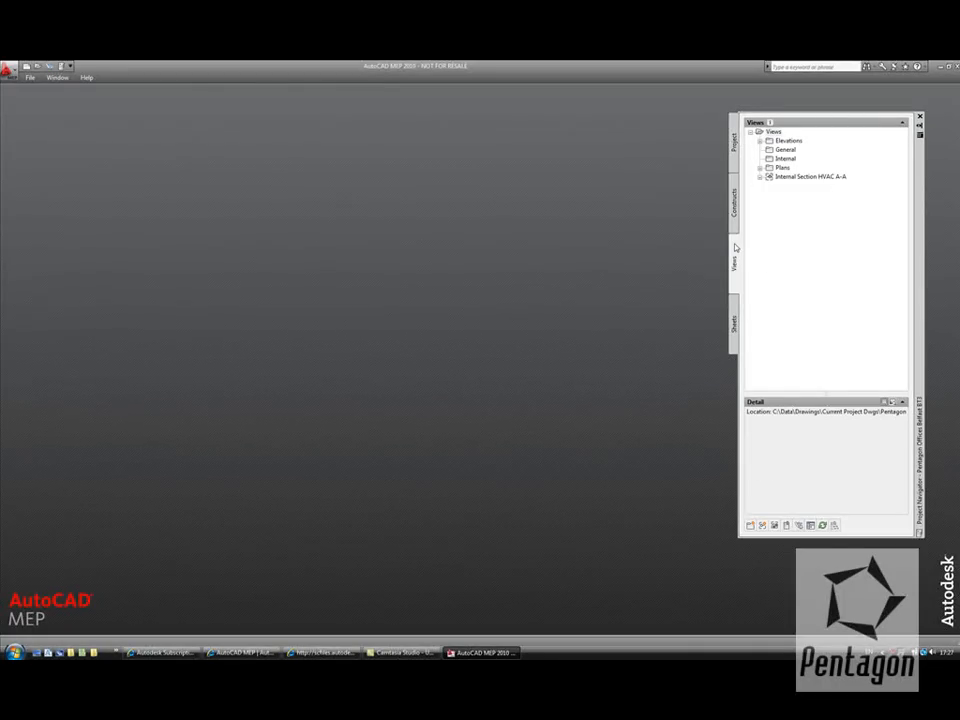
mouse_move(732, 304)
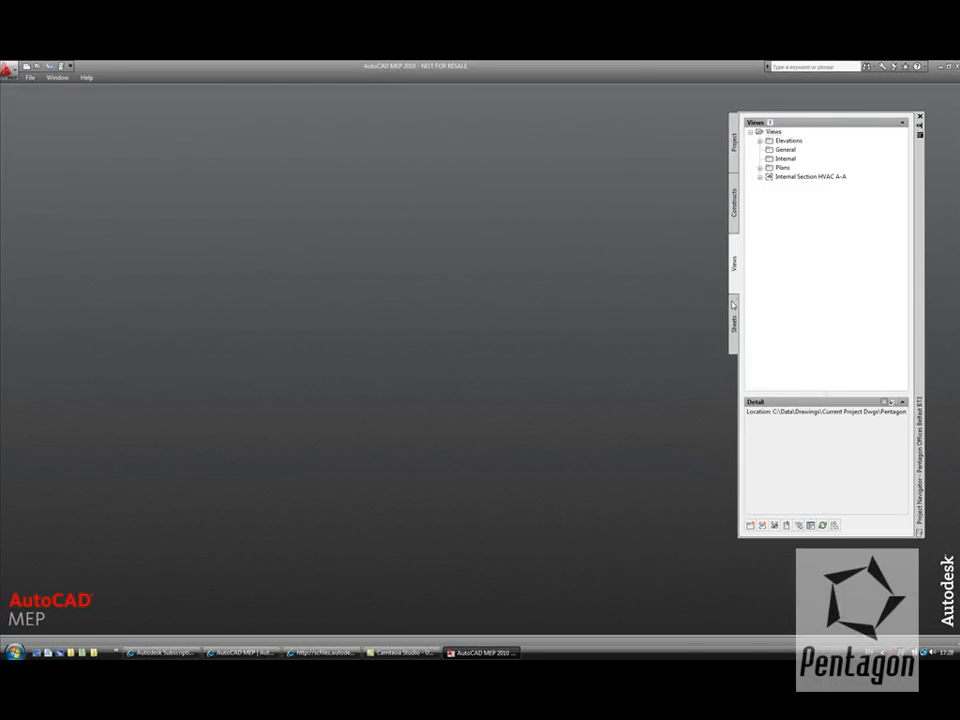
left_click(734, 320)
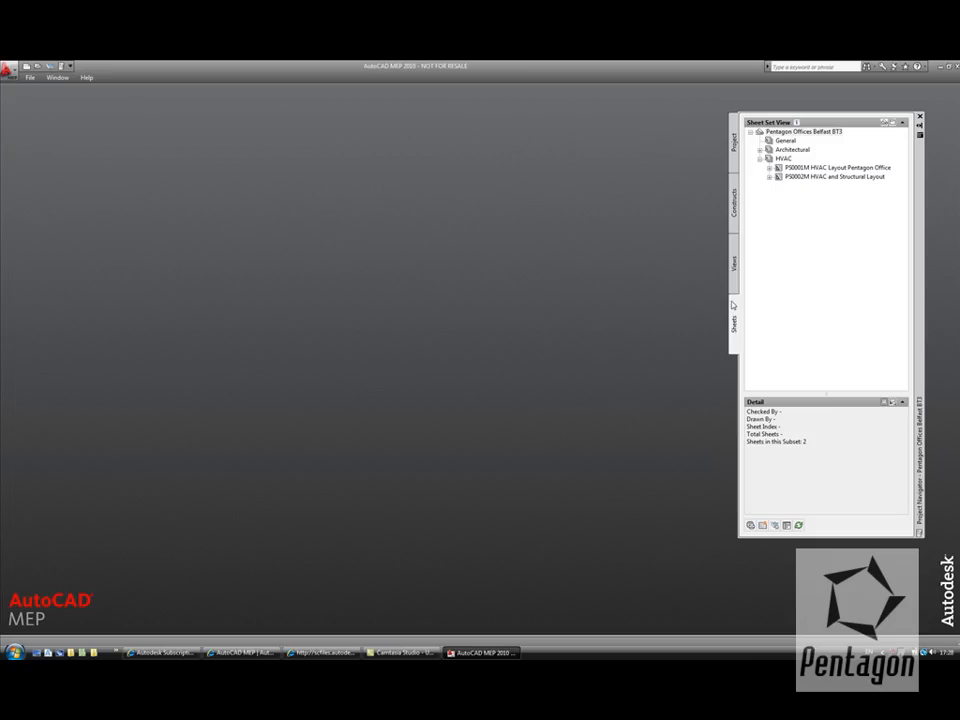
left_click(732, 200)
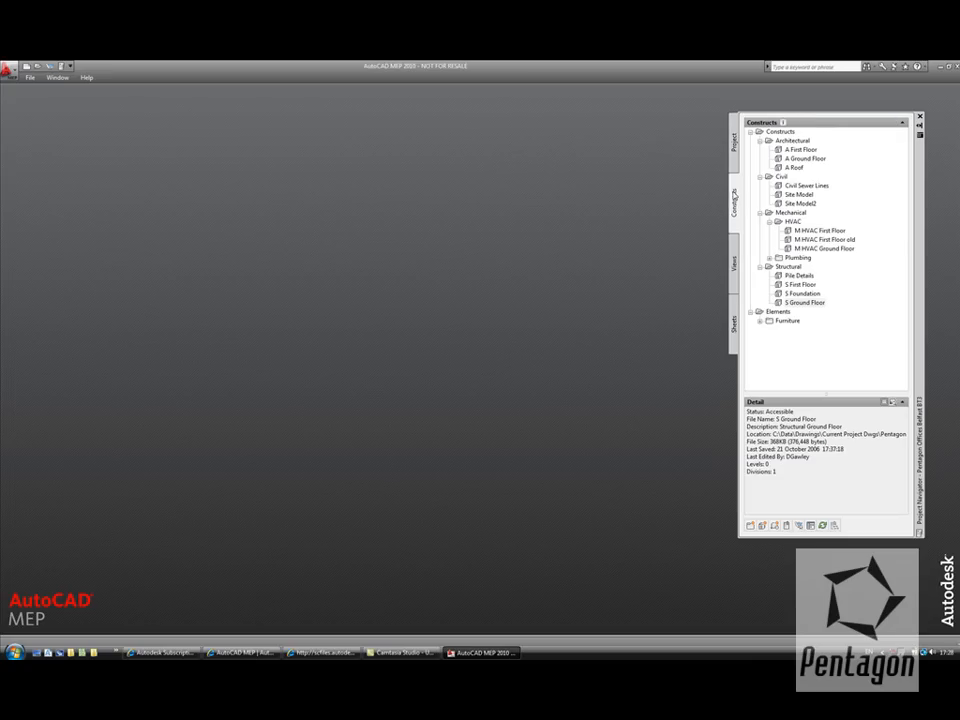
mouse_move(818, 254)
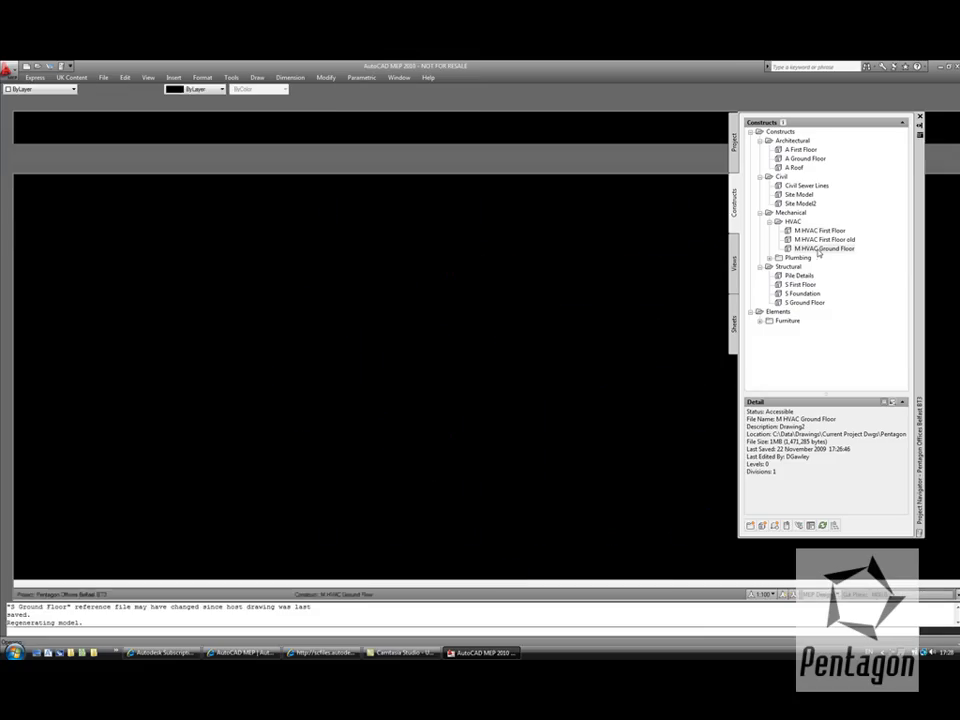
- Load the HVAC Ground Floor construct and zoom into the central duct layout
double_click(824, 248)
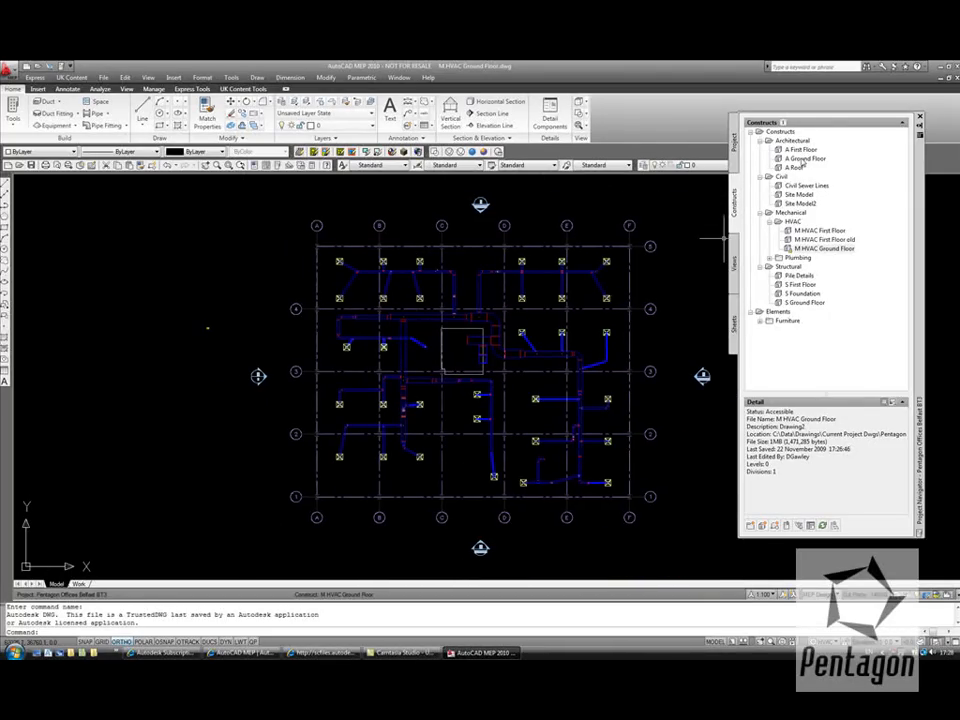
left_click(804, 158)
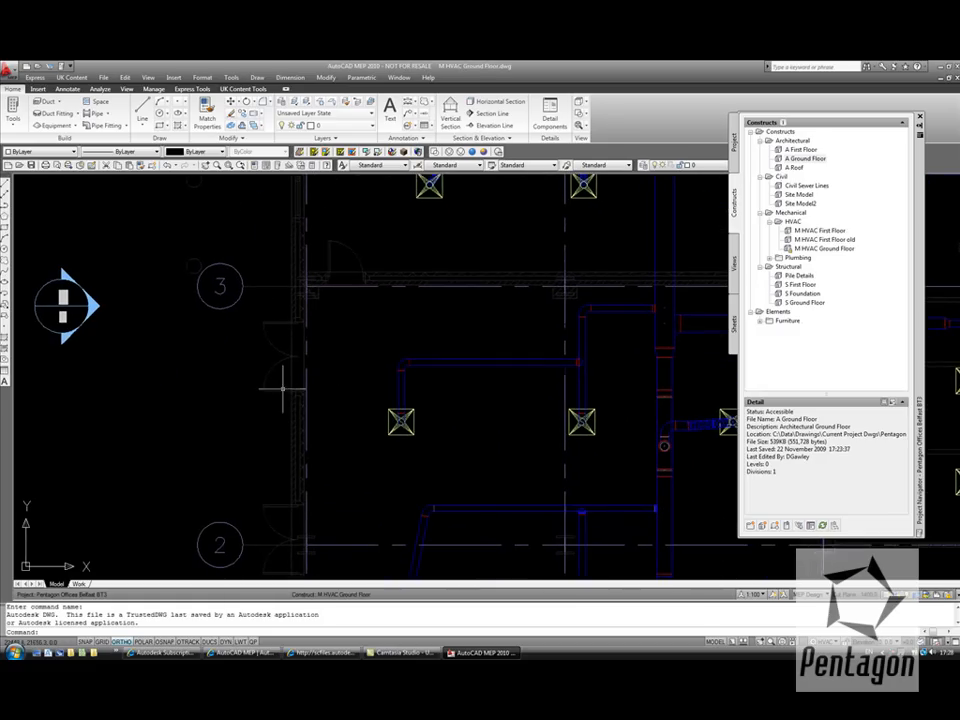
mouse_move(724, 224)
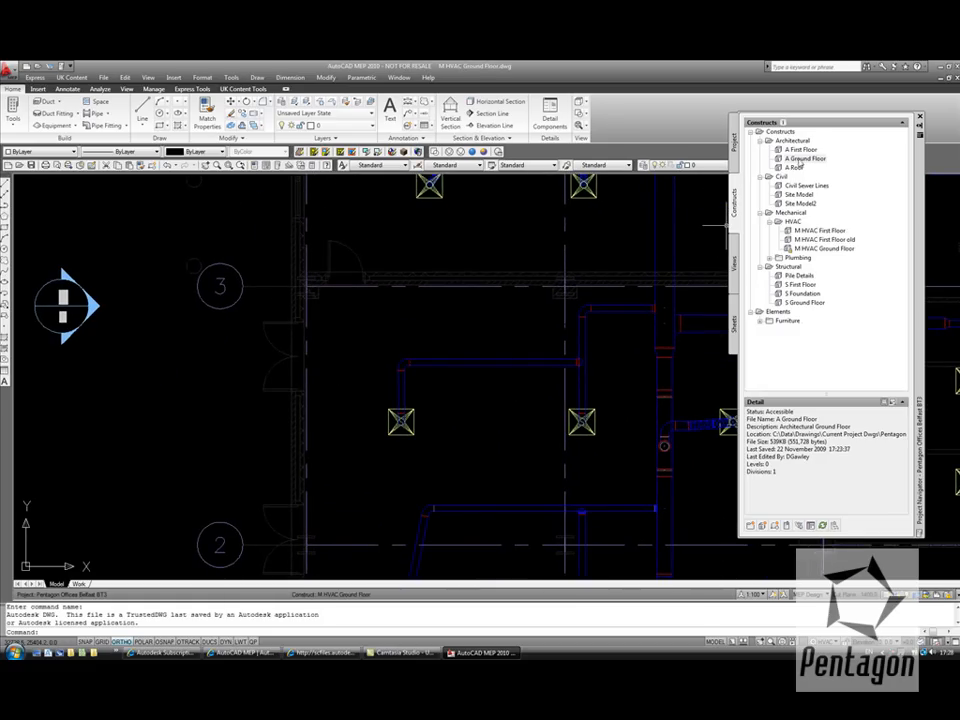
- Attach the architectural ground floor as an xref overlay in the HVAC ground floor drawing
double_click(804, 158)
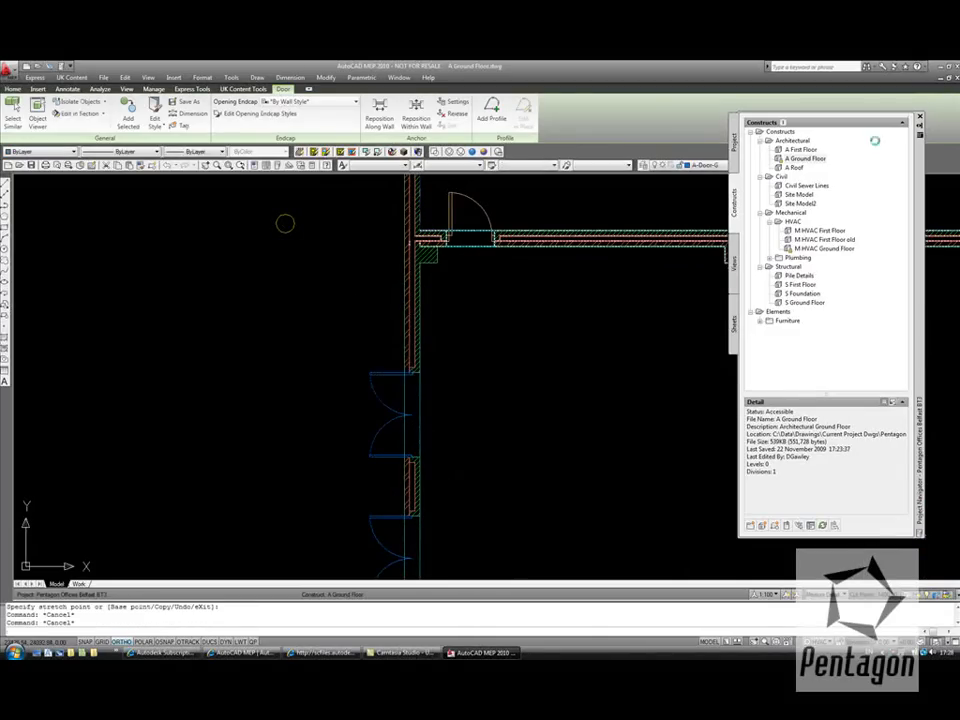
double_click(824, 248)
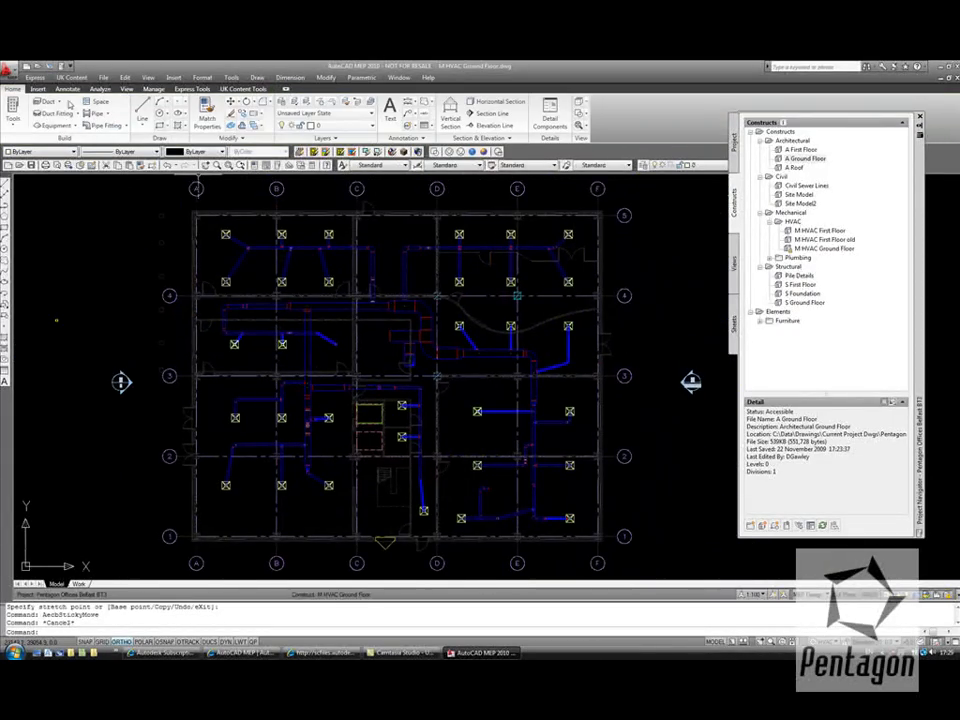
- Switch the combined ducts and steel frame to an SE Isometric realistic 3D view
left_click(128, 88)
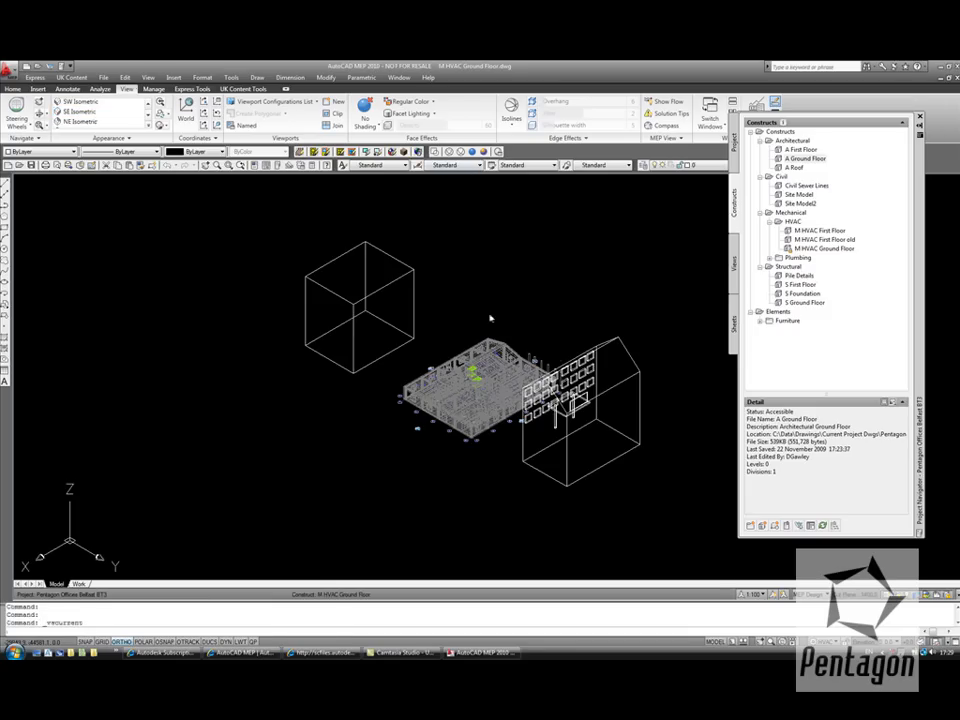
mouse_move(506, 446)
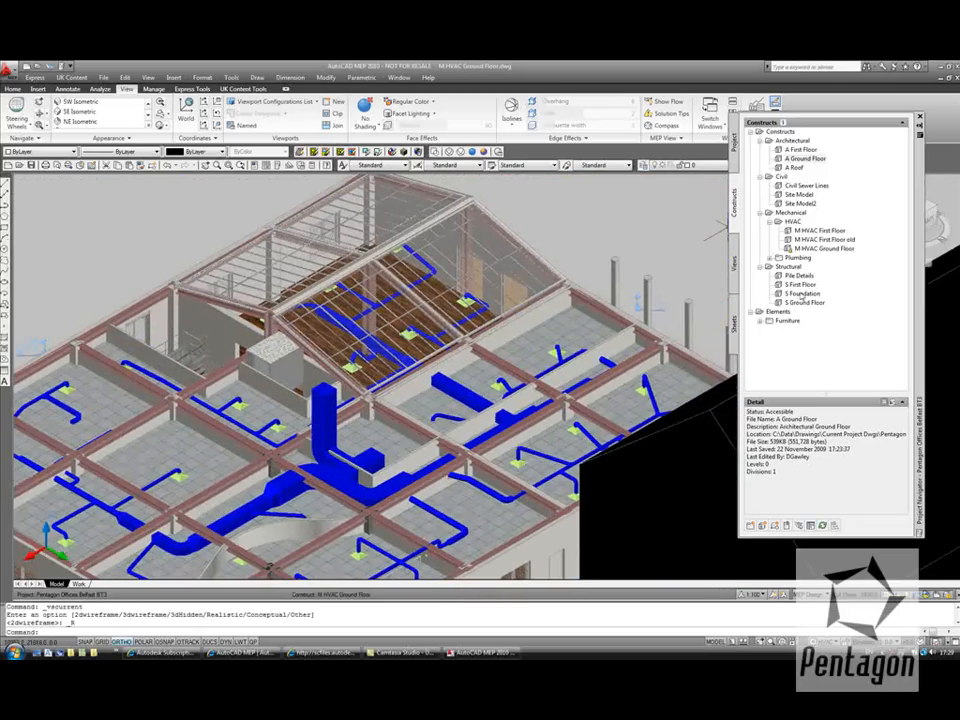
- Xref in the first floor steel and ductwork, external walls and roof to complete the building
left_click(800, 284)
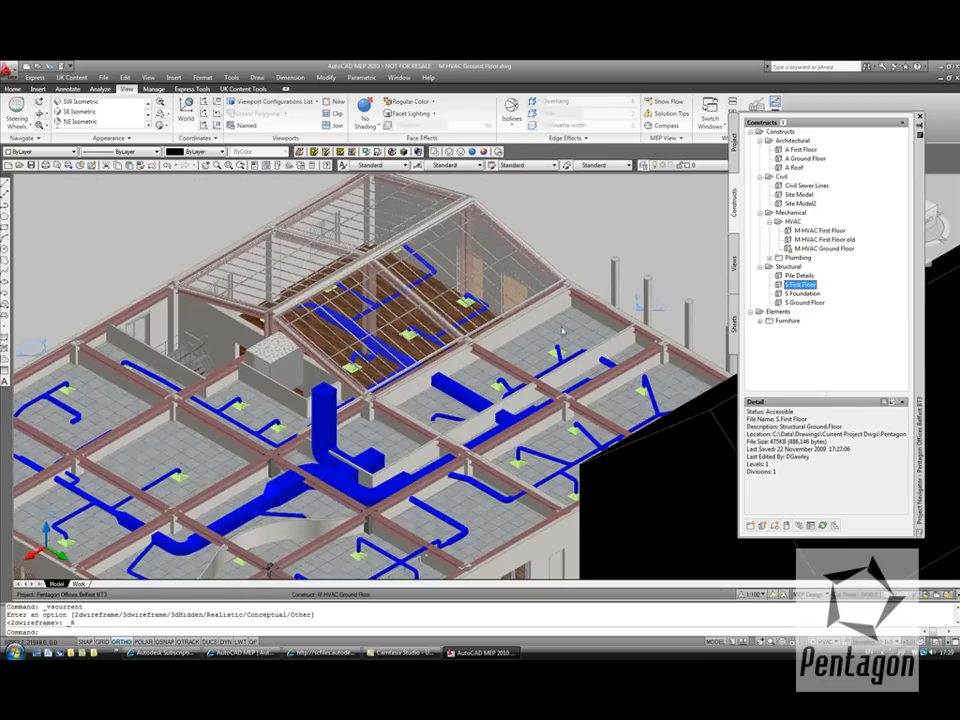
left_click(800, 292)
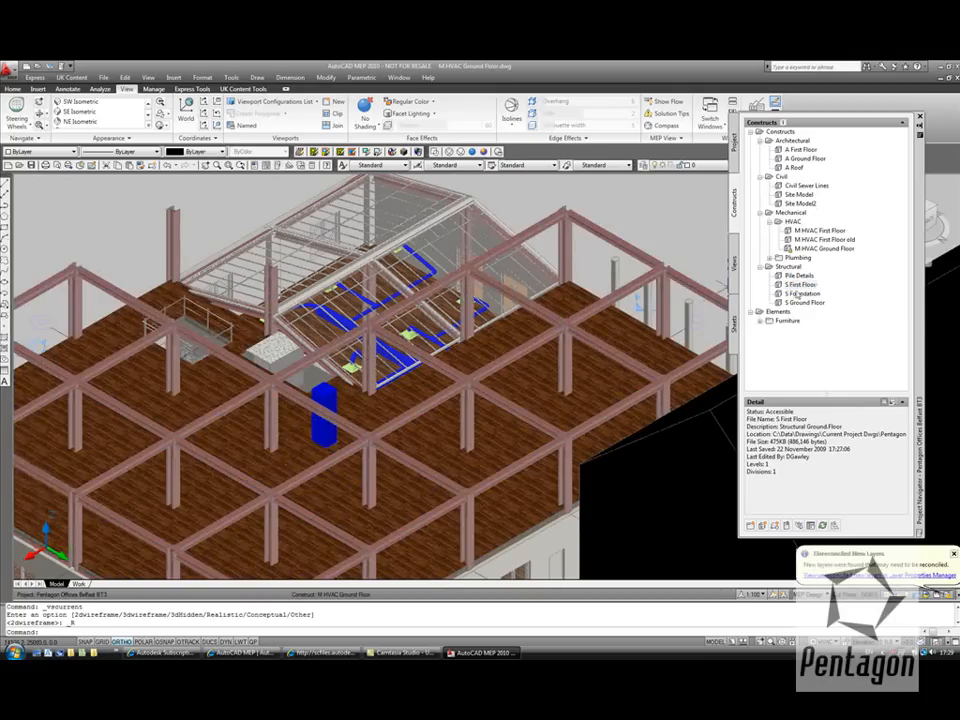
left_click(804, 292)
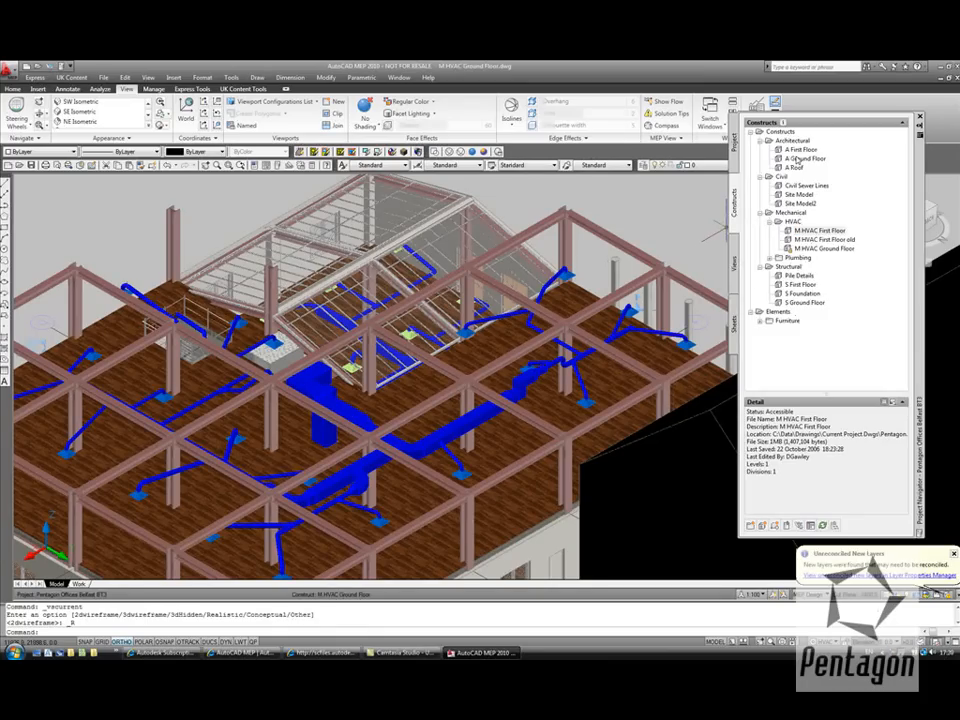
left_click(800, 148)
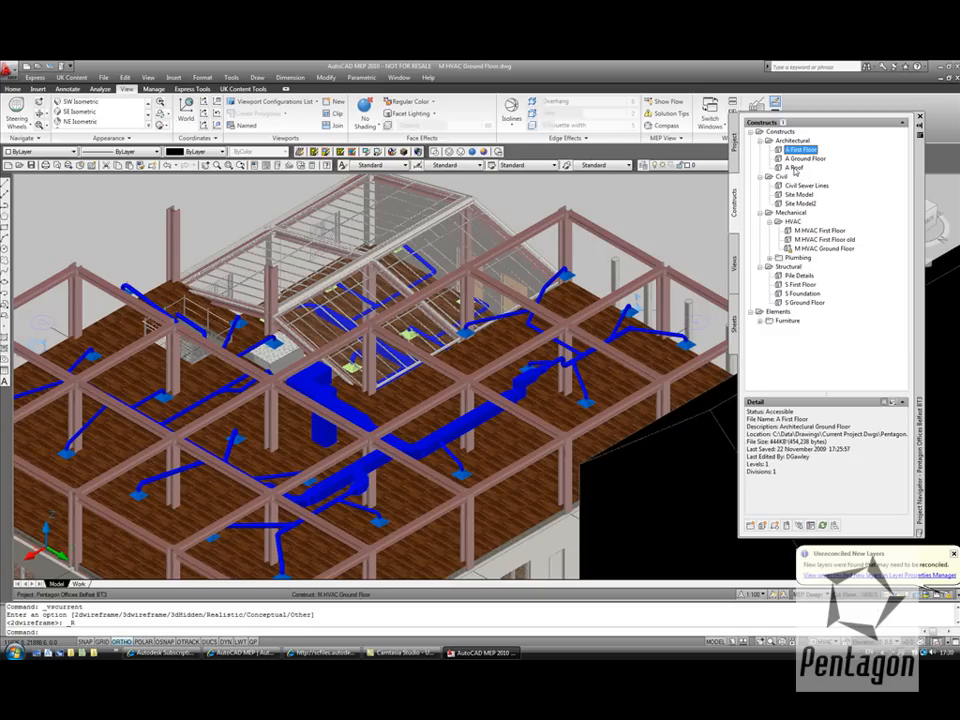
left_click(796, 168)
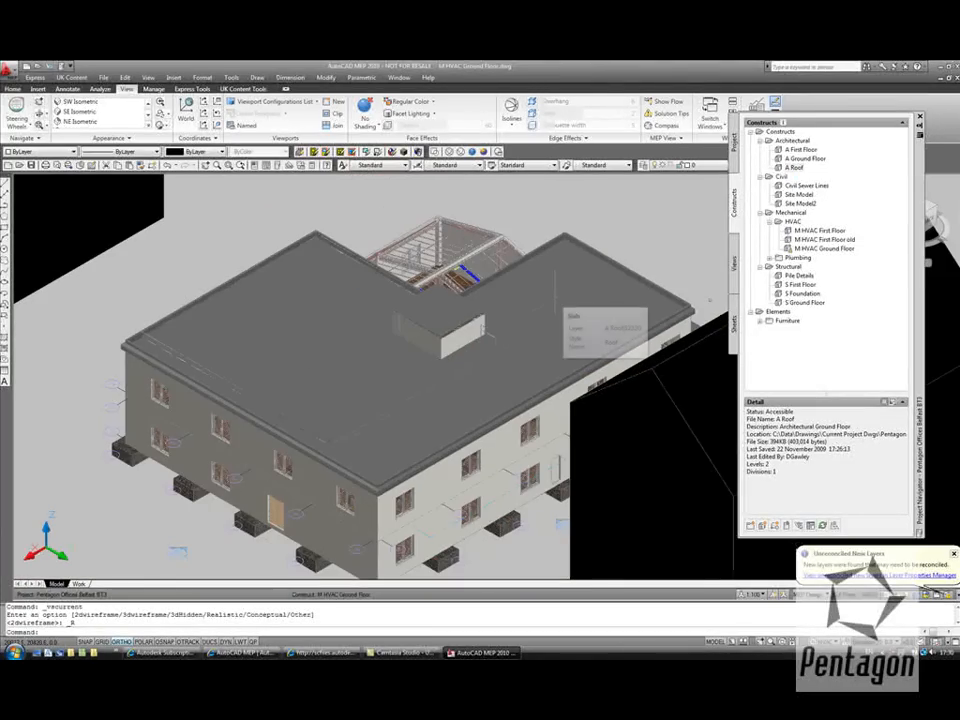
mouse_move(848, 368)
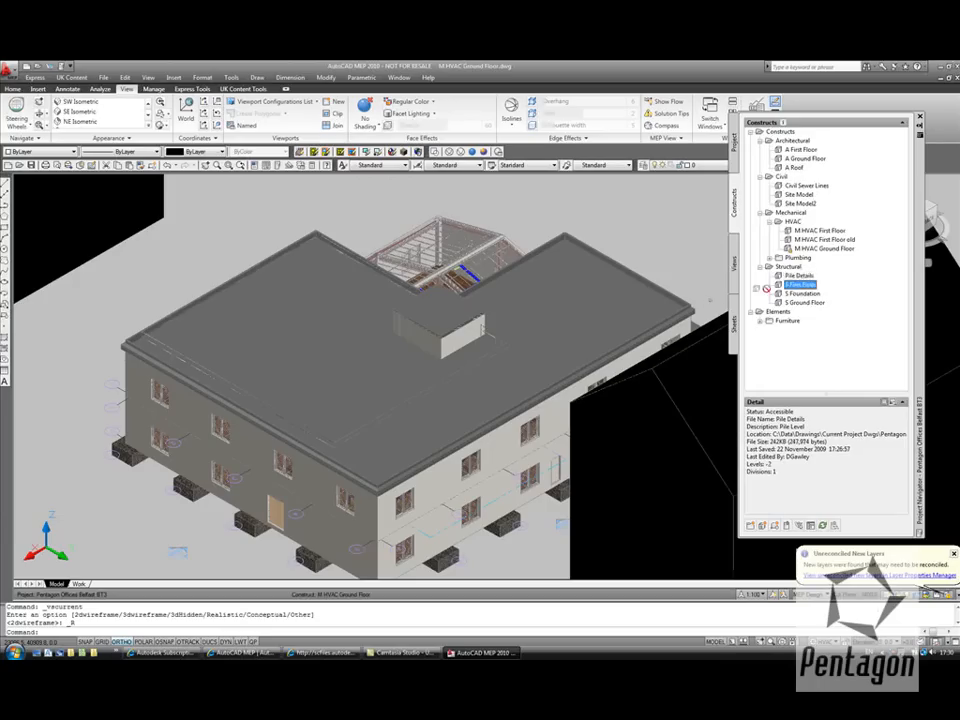
left_click(798, 276)
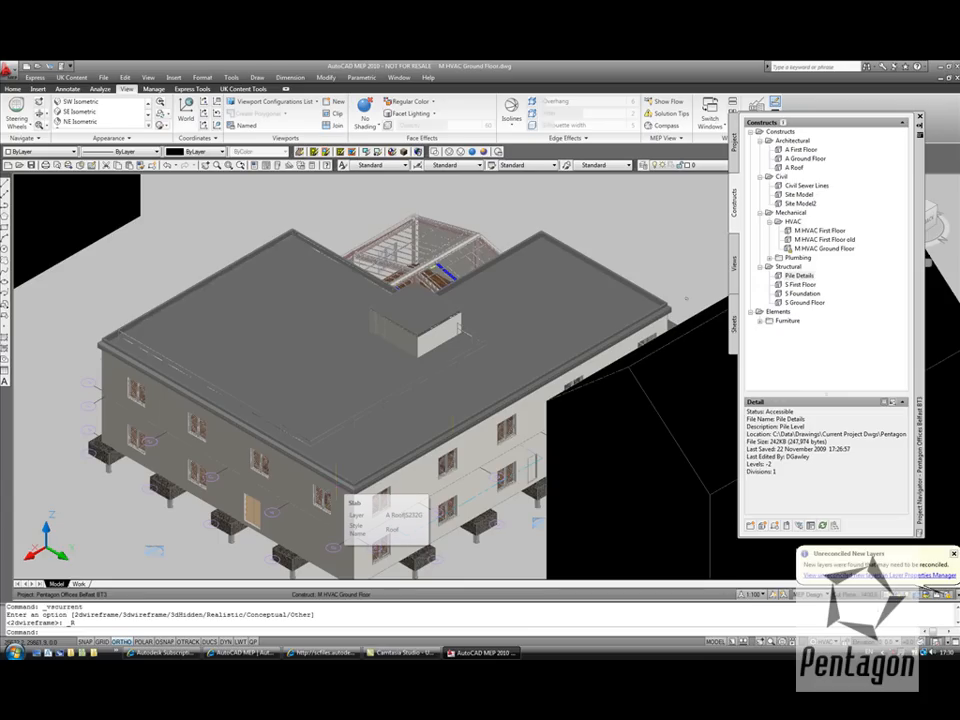
- Draw a section line across the plan and generate a 2D section with default settings
left_click(808, 194)
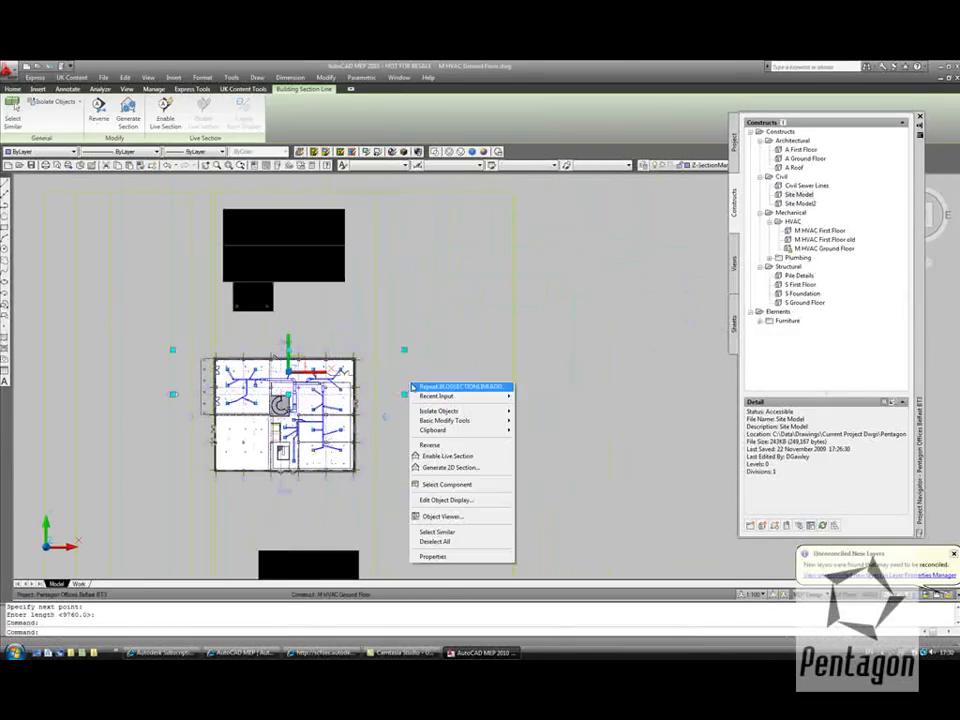
left_click(450, 468)
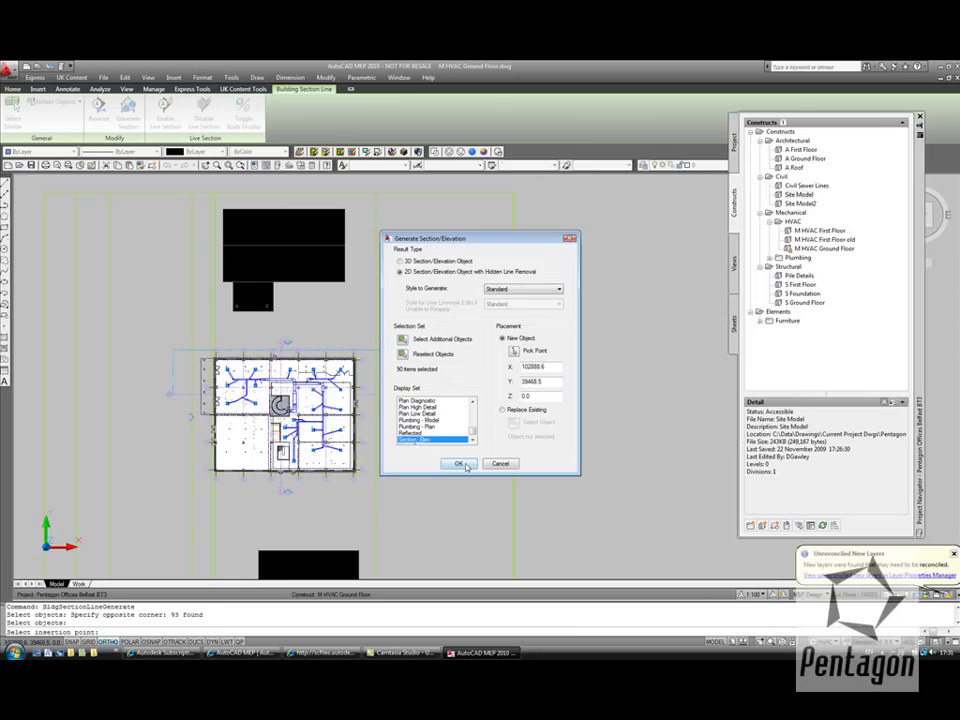
left_click(458, 464)
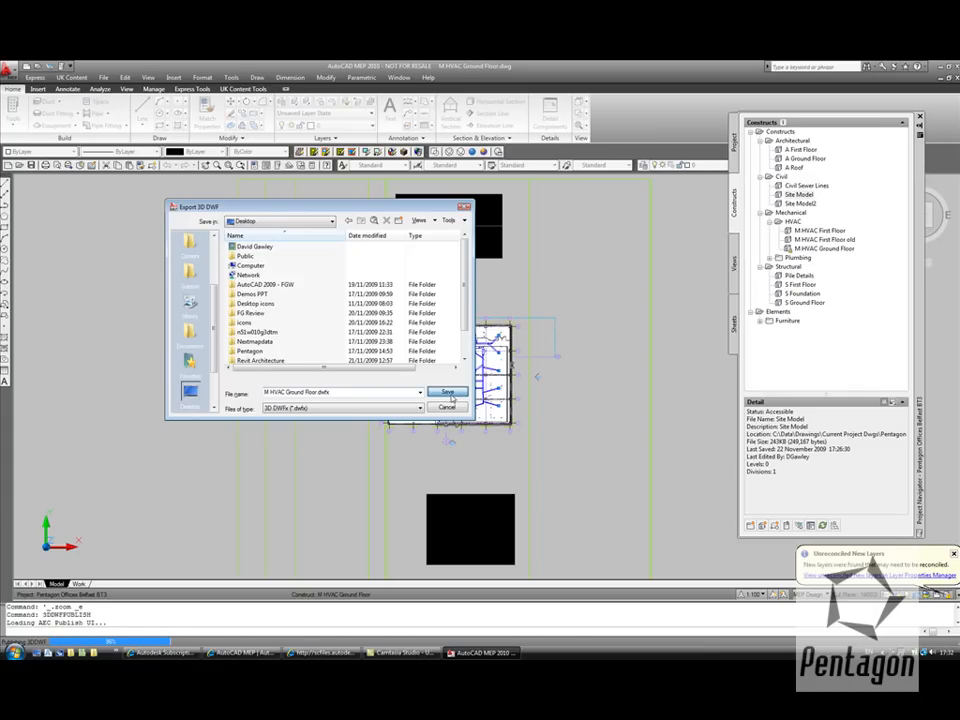
- Save the 3D DWF to the desktop and choose Yes to view the published file
left_click(448, 390)
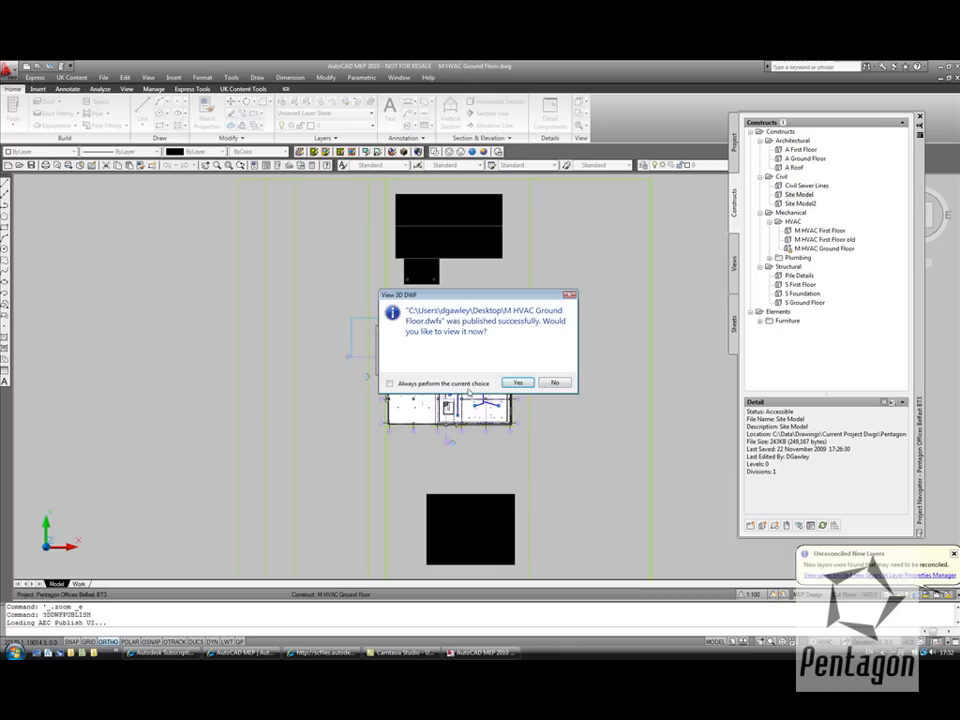
left_click(556, 382)
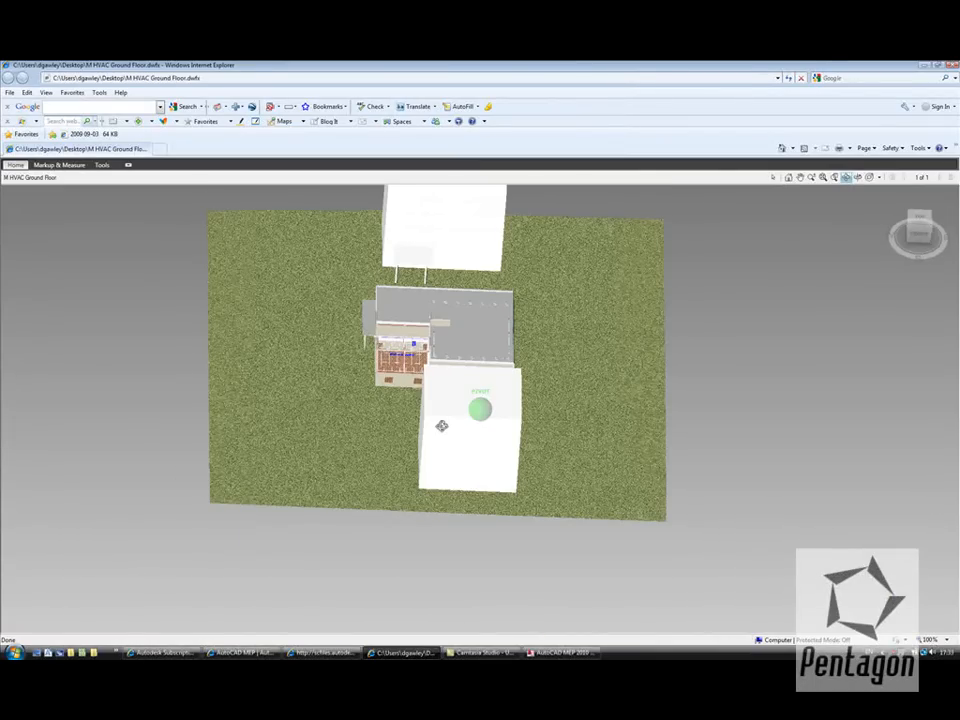
- Orbit the site model from top view to an angled front-side view
left_click_drag(442, 424, 396, 408)
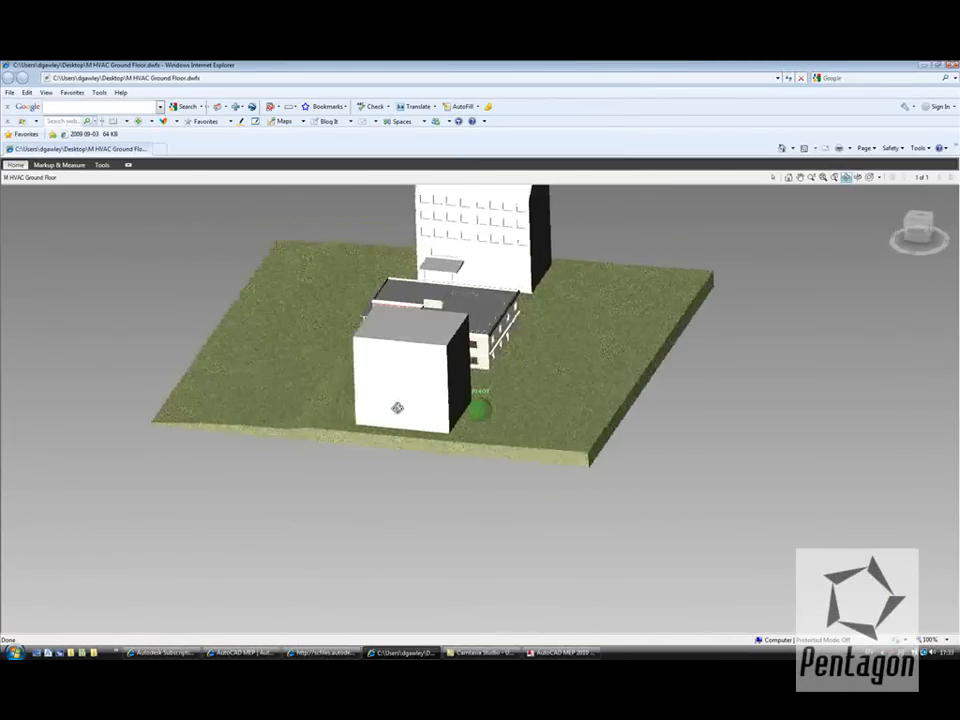
left_click_drag(396, 408, 456, 332)
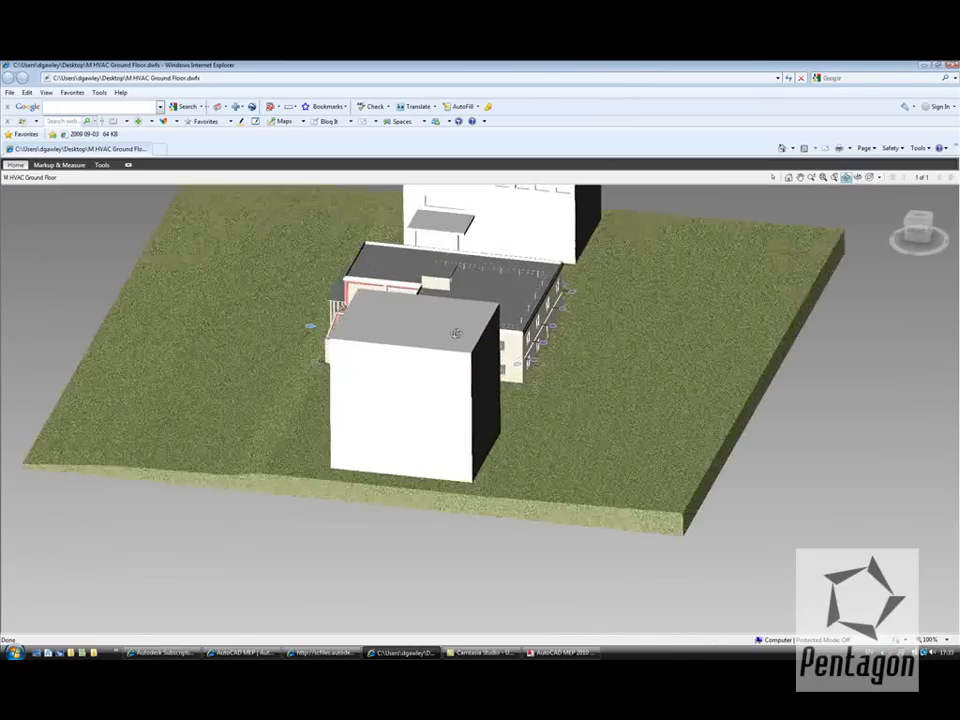
left_click_drag(456, 332, 880, 276)
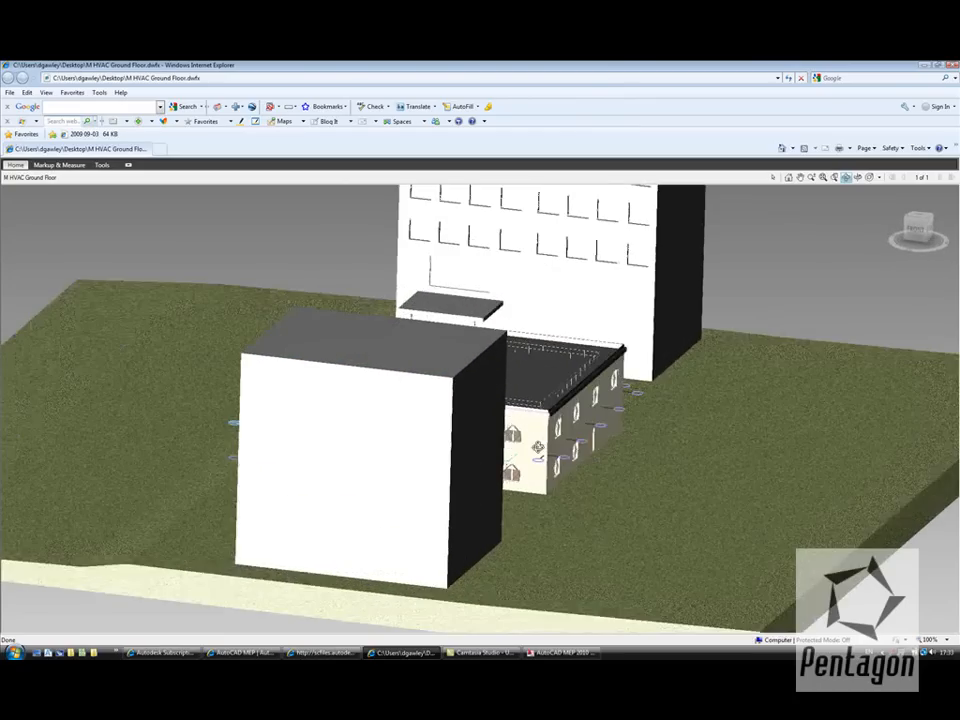
- Apply a section plane through the building from the Markup & Measure section tools
left_click(100, 164)
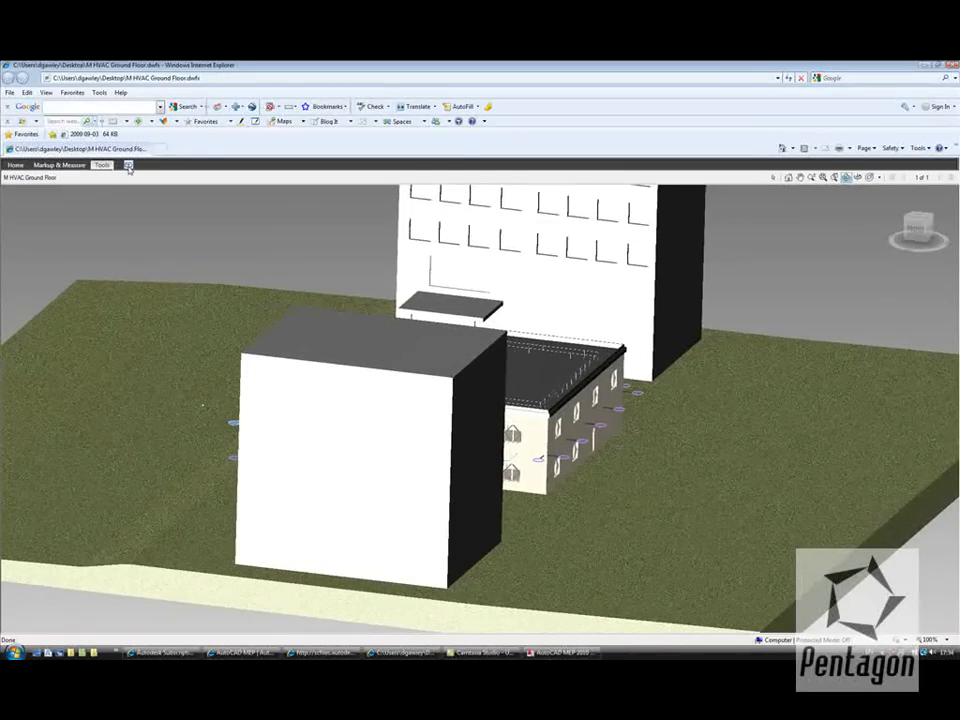
left_click(100, 164)
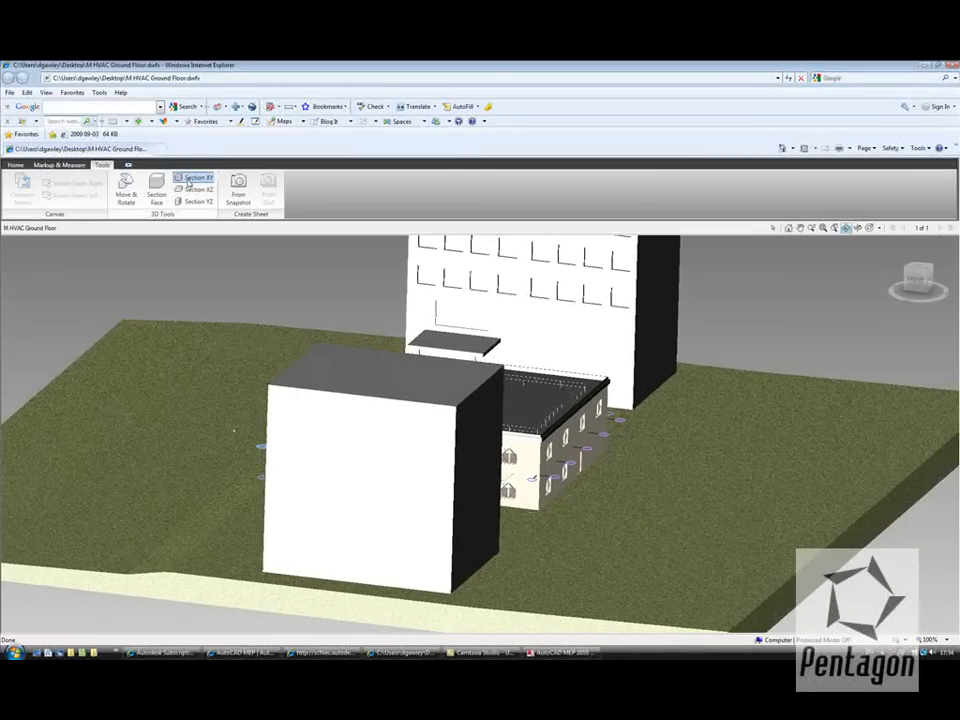
left_click(198, 182)
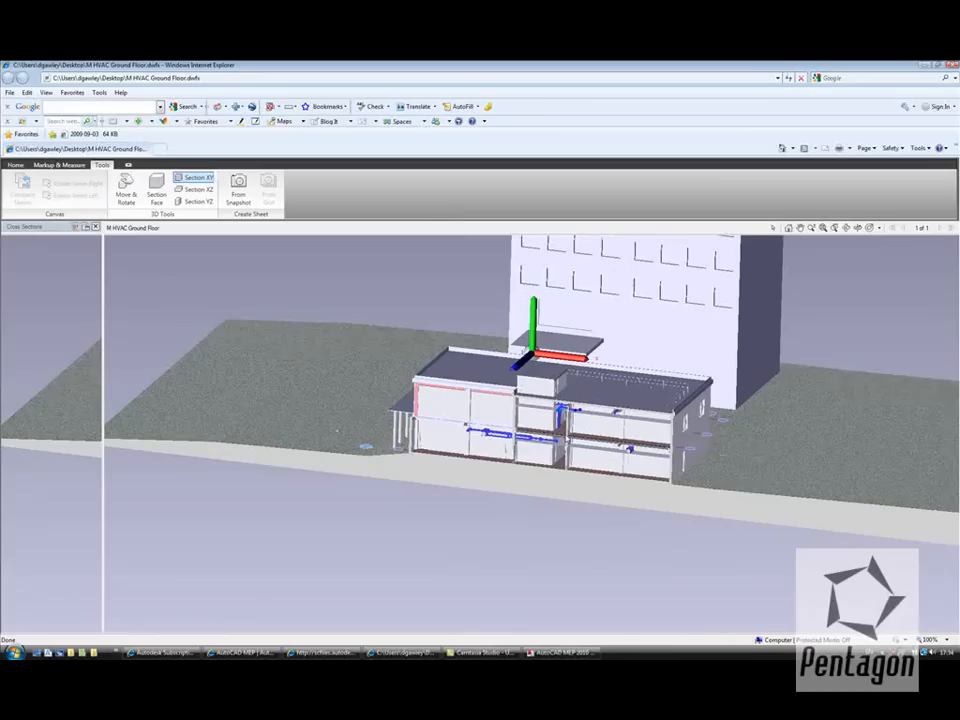